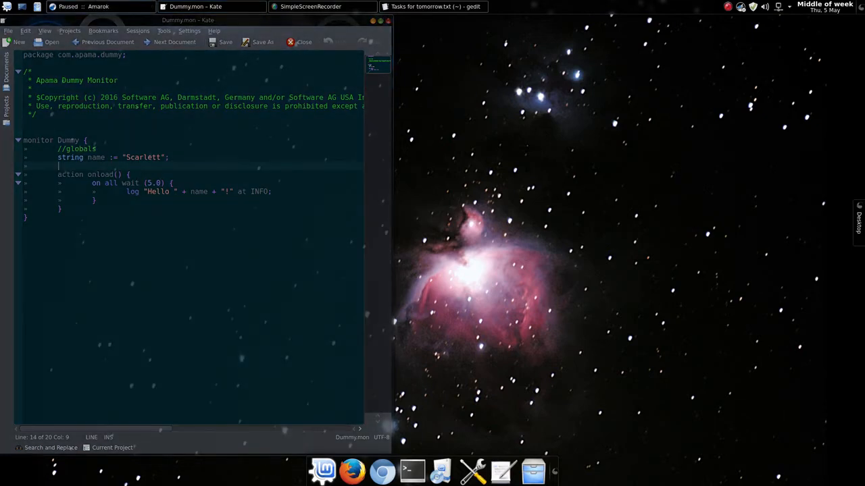
# Open a Konsole terminal beside the Dummy.mon monitor in Kate
pyautogui.click(412, 471)
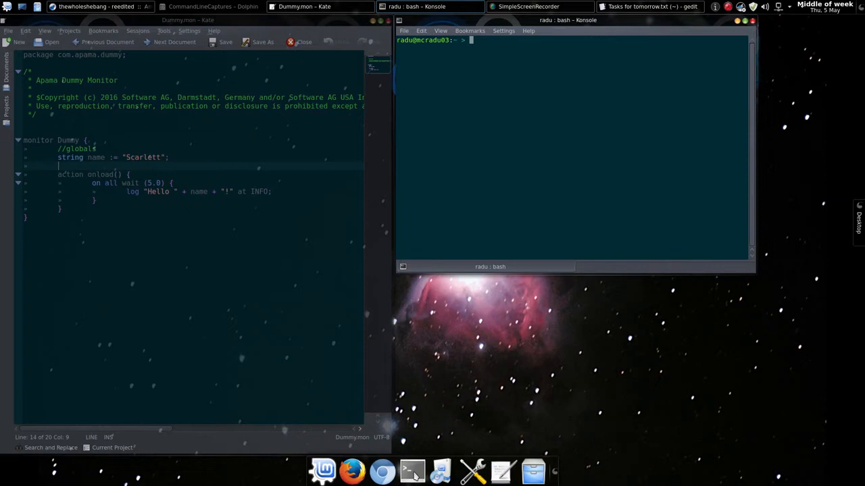
# Create and enter a Security folder under apamawork_community_ed, then start a new Kate document
pyautogui.write('cd softwareag/apamawork_community_ed/')
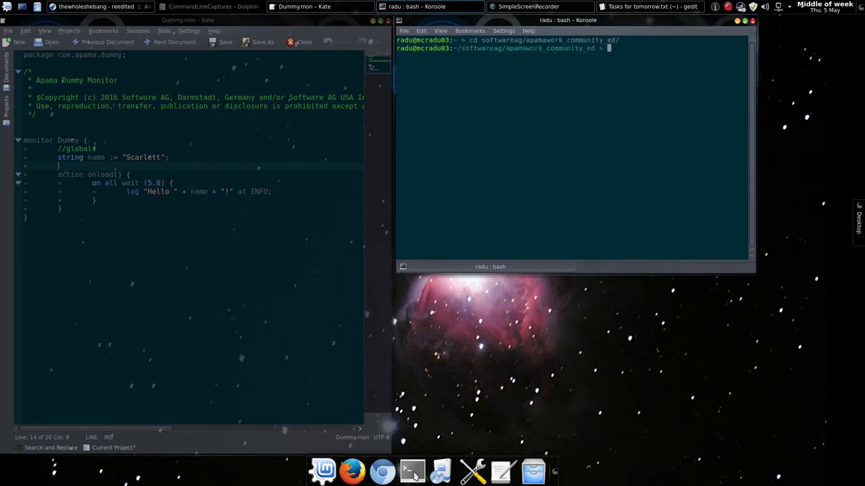
pyautogui.write('mkdir s')
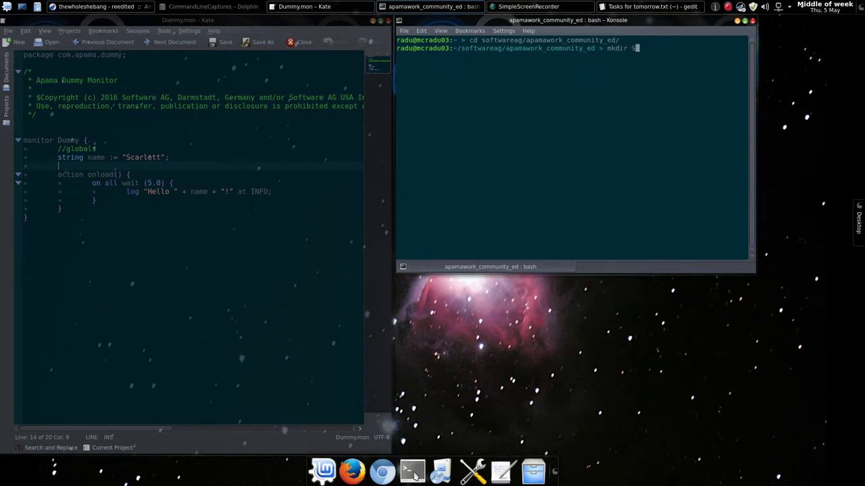
pyautogui.press('Return')
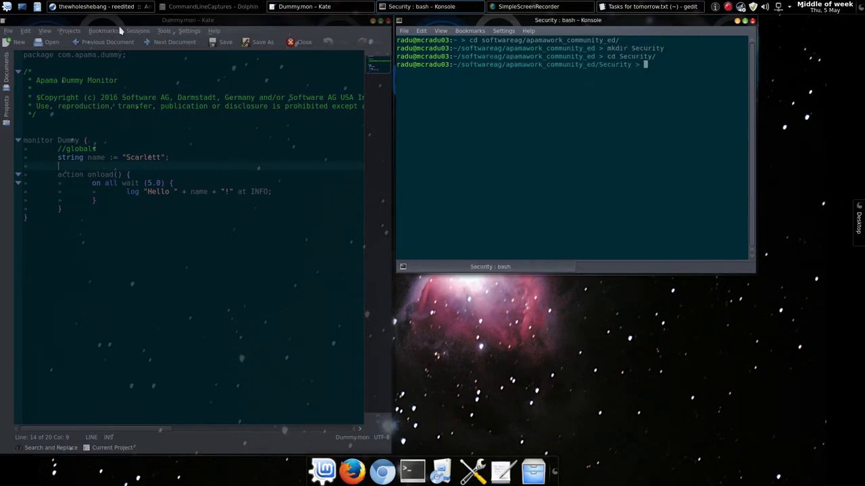
pyautogui.click(19, 41)
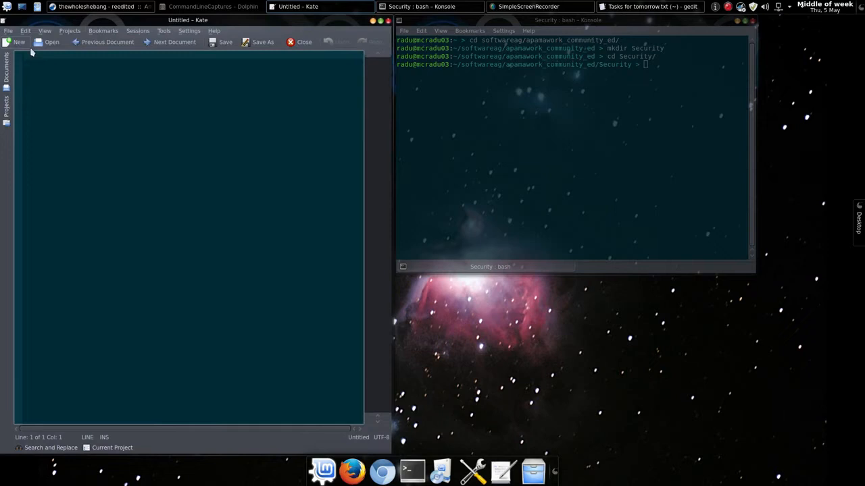
# Write the com.apama.security package, Simple Security header and empty Security monitor
pyautogui.click(19, 42)
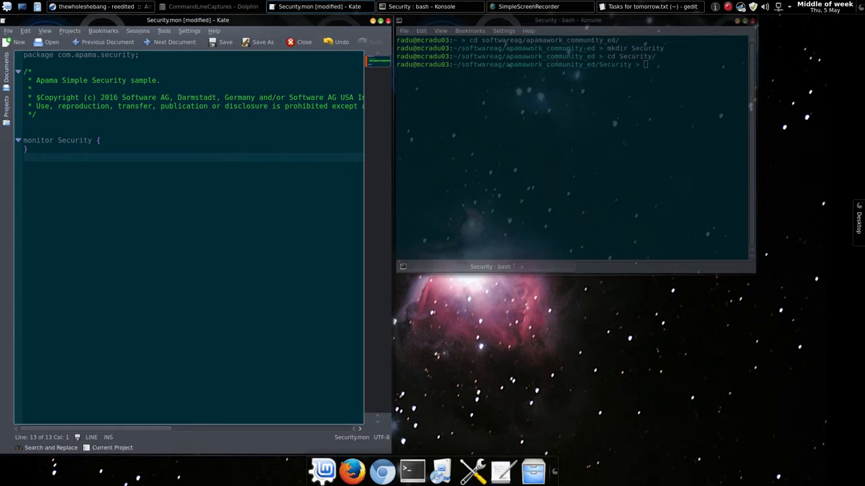
# Declare integer massOfAvgPet := 4 and add the onload action with alarm listeners
pyautogui.write('integer massOfAvgPet := 4;\t//in kg')
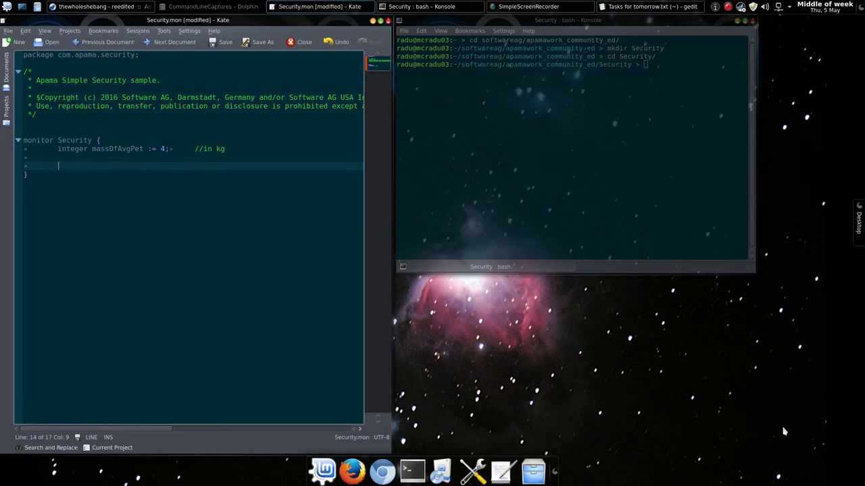
pyautogui.write('action onload() {')
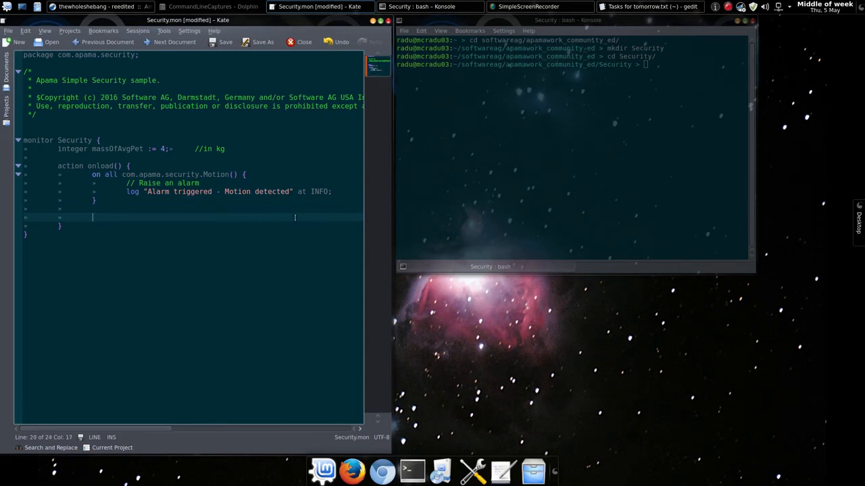
pyautogui.moveTo(466, 344)
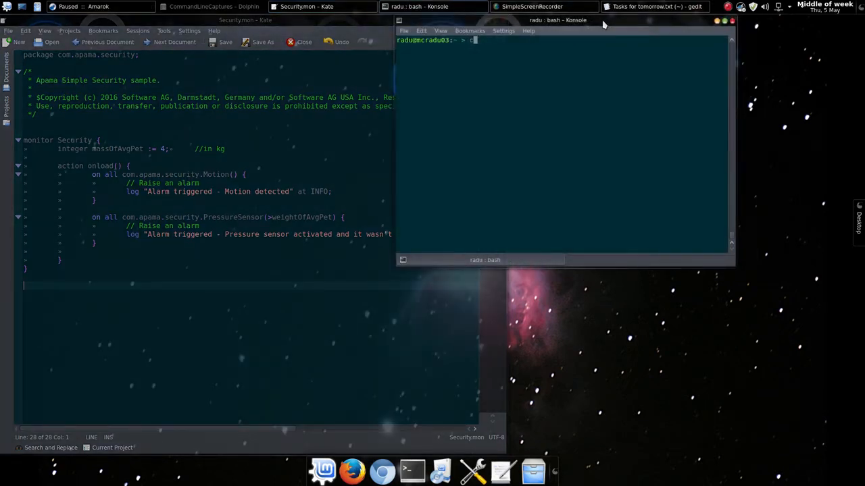
# Move into softwareag/Apama/bin, load apama_env and launch the correlator
pyautogui.write('d softwareag/Apama/bin/')
pyautogui.write('. apama_env')
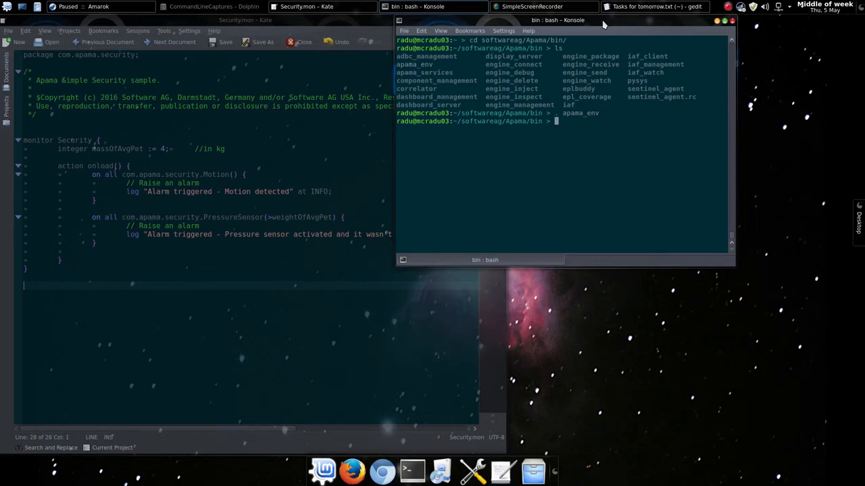
pyautogui.write('cor')
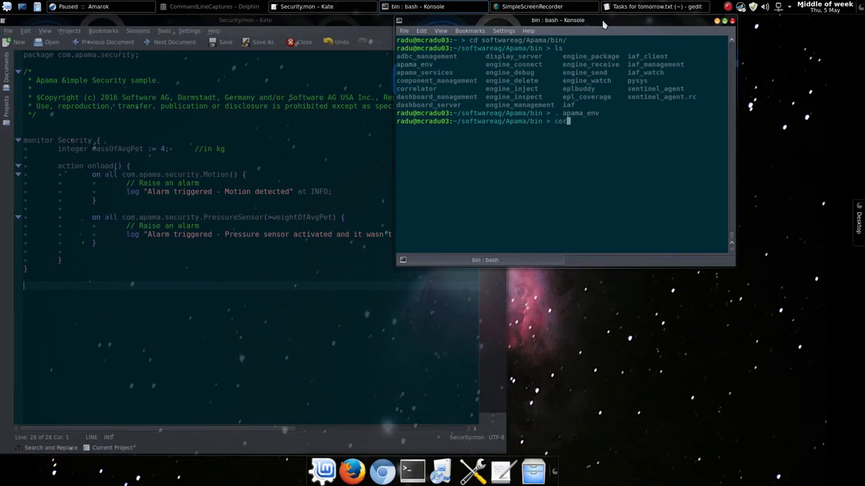
pyautogui.press('Return')
pyautogui.write('cd softwareag/Apama/bin/')
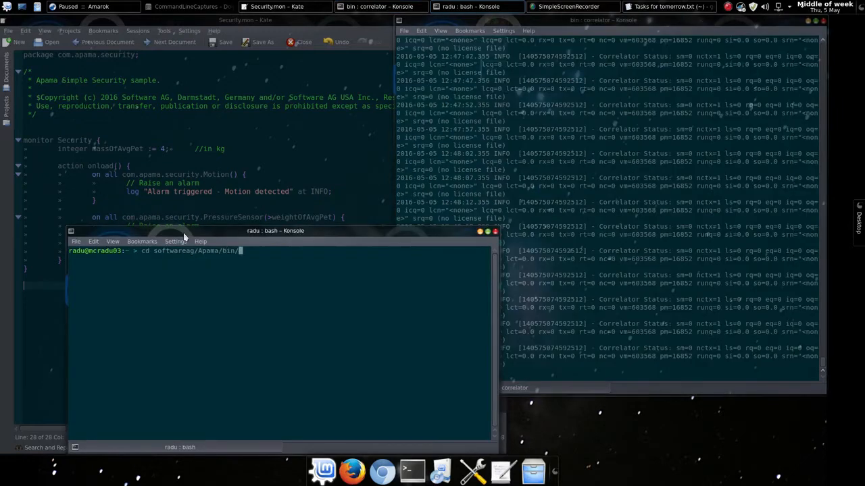
# Start a screen session in a second shell in Apama's bin folder
pyautogui.write('scer')
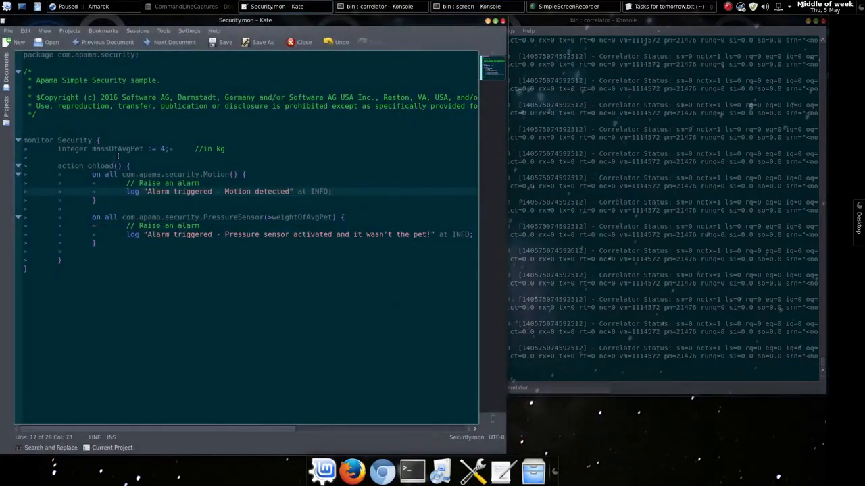
# Replace weightOfAvgPet with massOfAvgPet in the PressureSensor listener and save
pyautogui.doubleClick(117, 149)
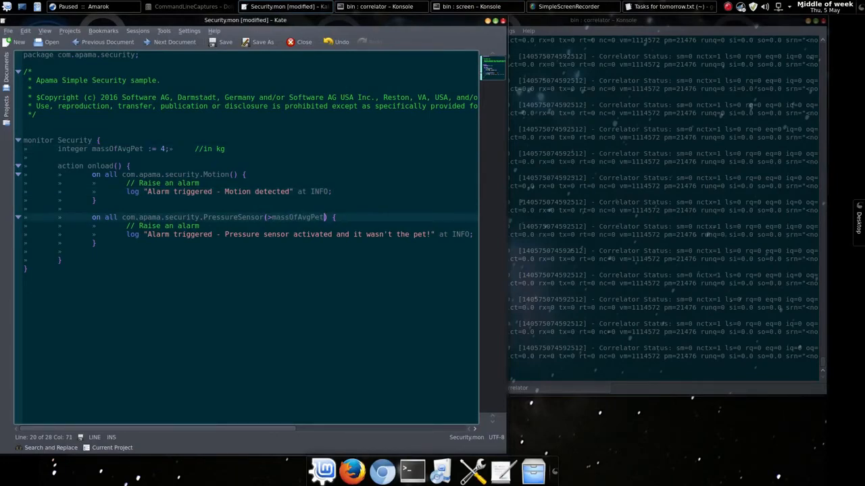
pyautogui.click(466, 7)
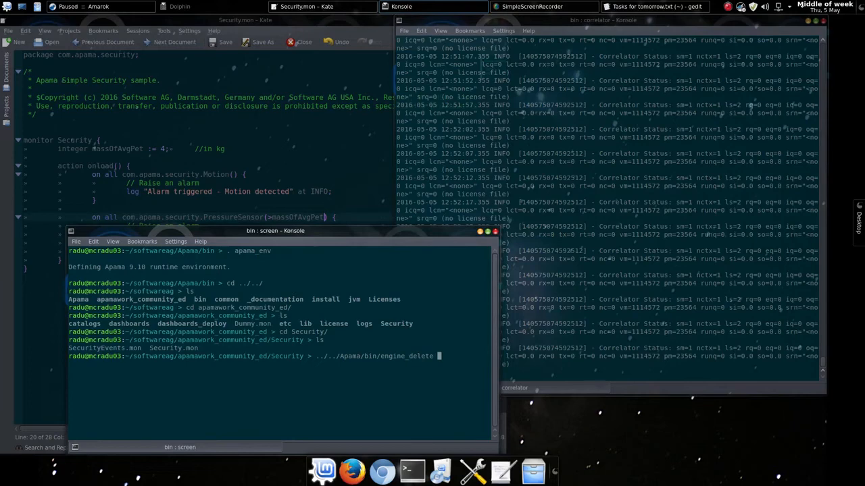
# Inject Security.mon with engine_inject, which fails because the monitor already exists
pyautogui.press('Return')
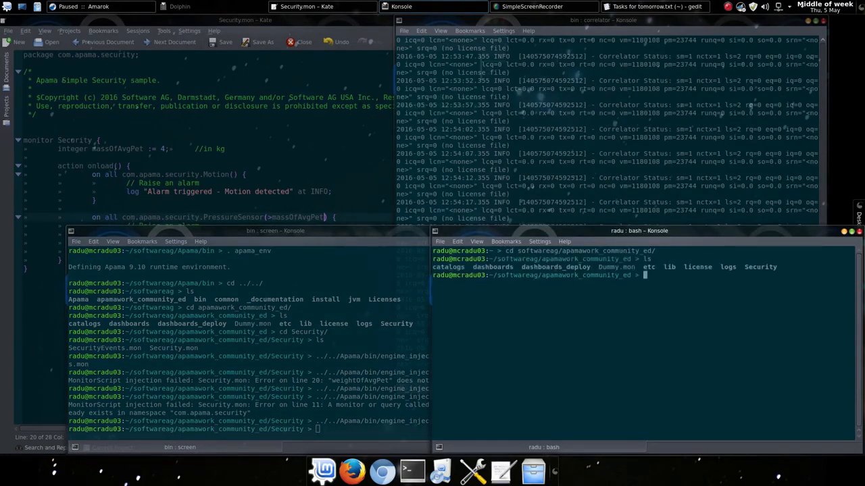
# Save the events as SecurityEventsToSend.evt and send it to the correlator with engine_send
pyautogui.write('cd Security/')
pyautogui.write('SecurityEventsToSend.ev')
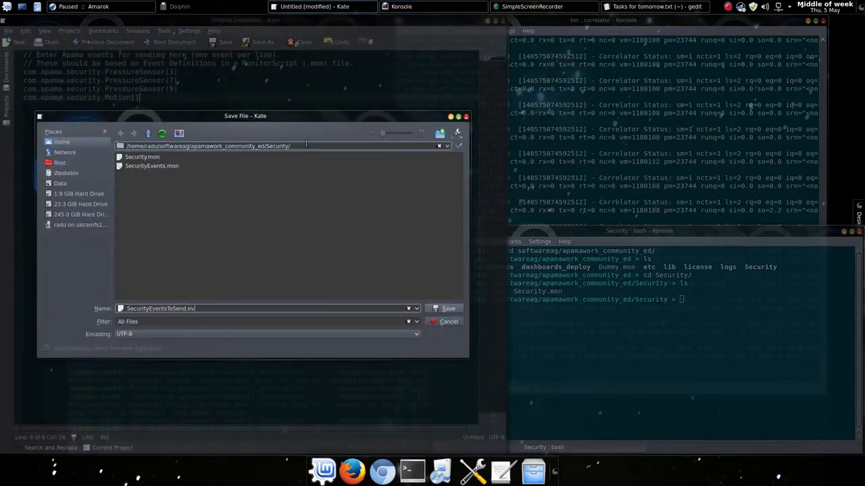
pyautogui.click(448, 309)
pyautogui.write('../../Apama/bin/engine_send')
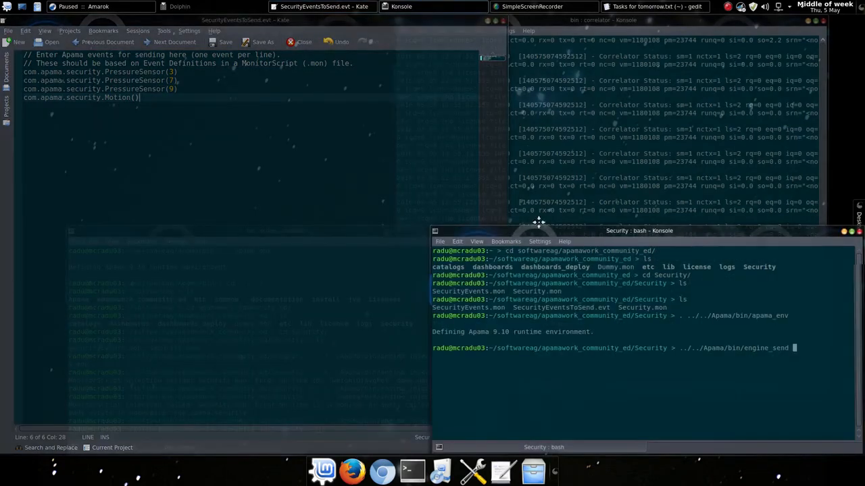
pyautogui.moveTo(638, 231); pyautogui.dragTo(254, 221)
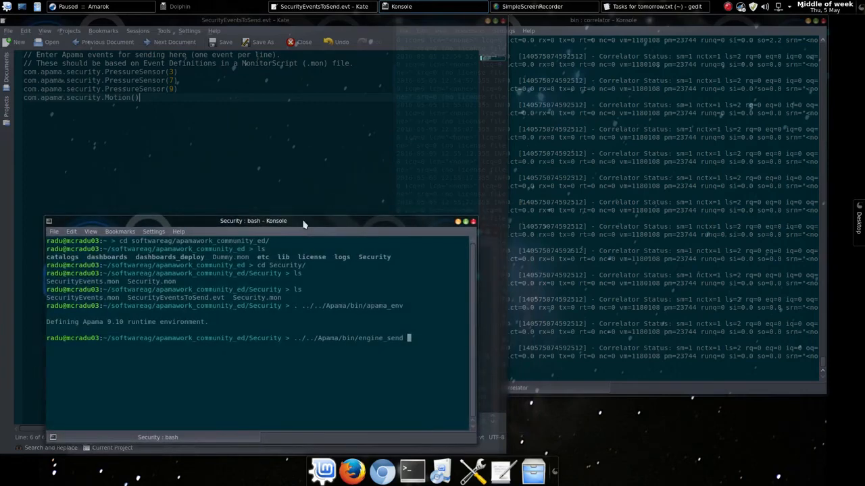
pyautogui.write('SecurityEventsToSend.evt')
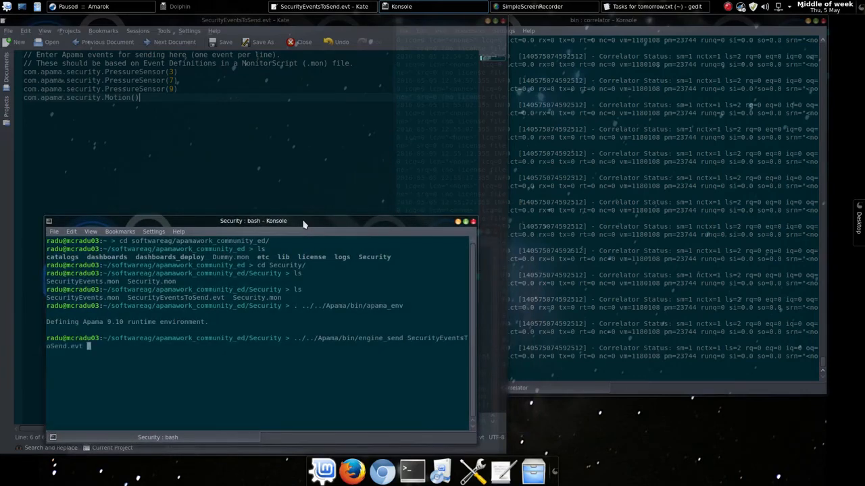
pyautogui.press('Return')
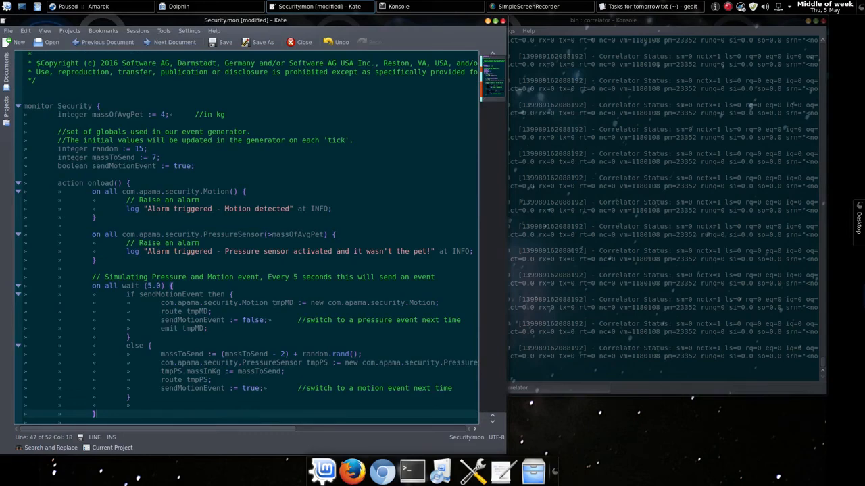
# Save Security.mon containing the random event generator and five-second loop
pyautogui.click(225, 41)
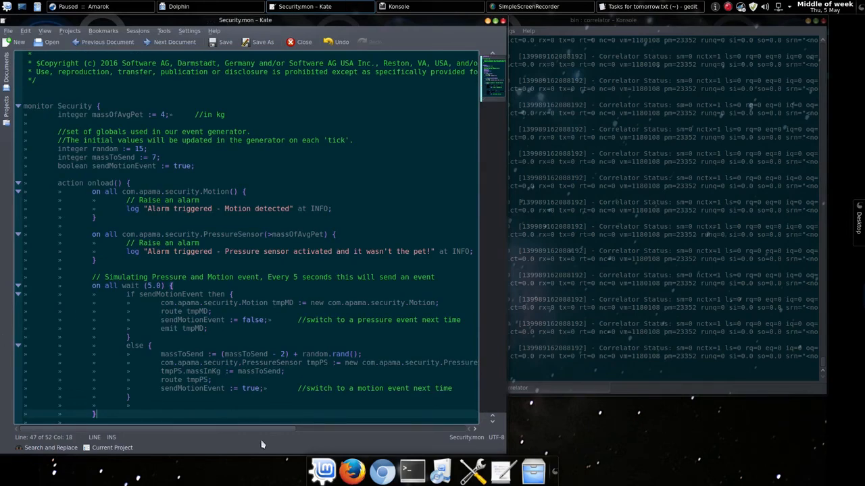